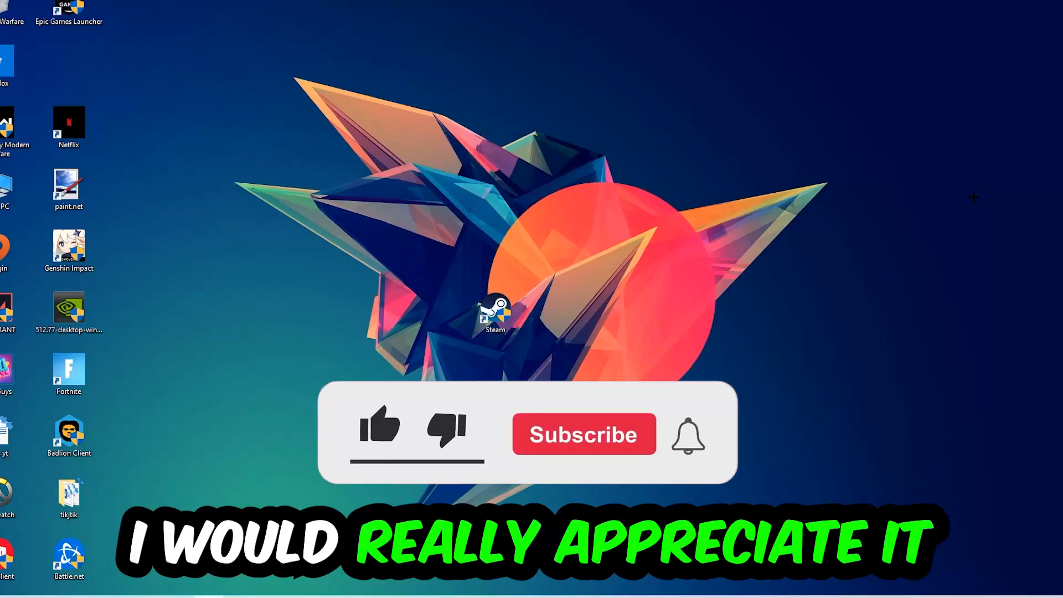
Open Task Manager from the taskbar to view the running processes
{"action": "left_click", "coordinate": [380, 432]}
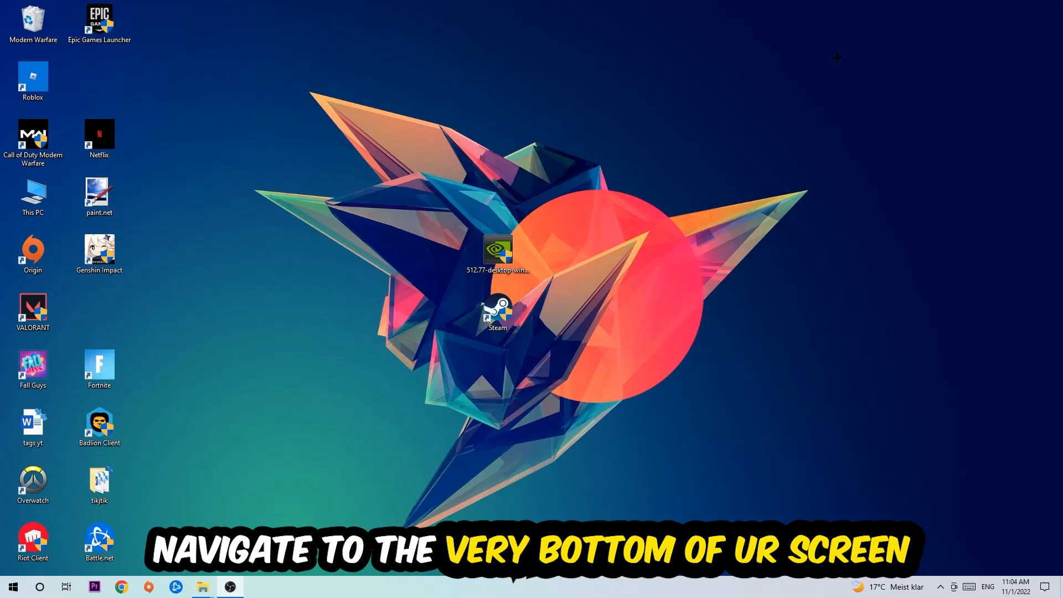
{"action": "mouse_move", "coordinate": [512, 129]}
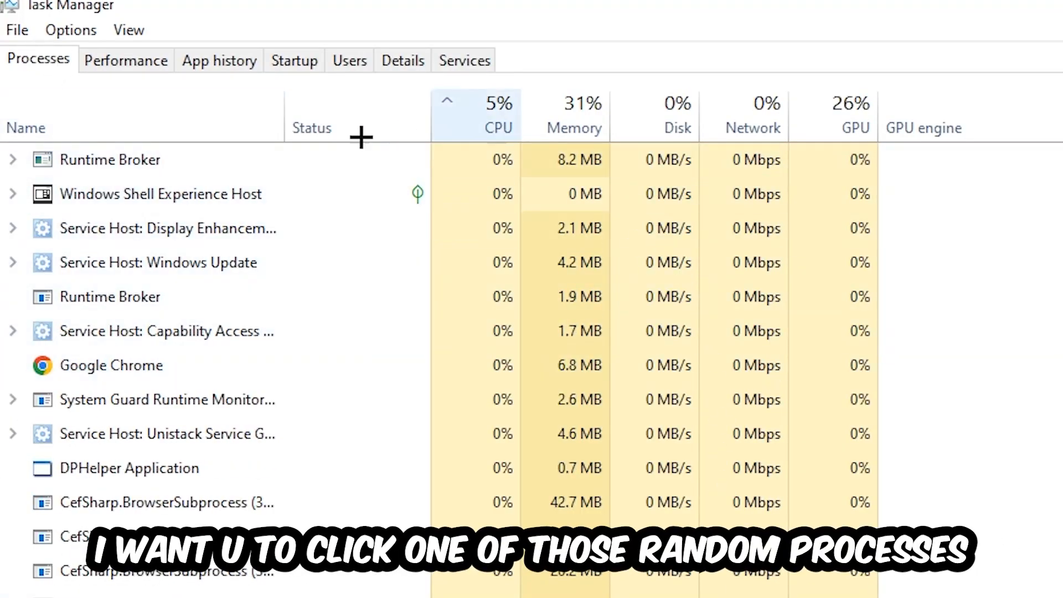
Select the DPHelper Application background process and scroll down the process list
{"action": "left_click", "coordinate": [130, 469]}
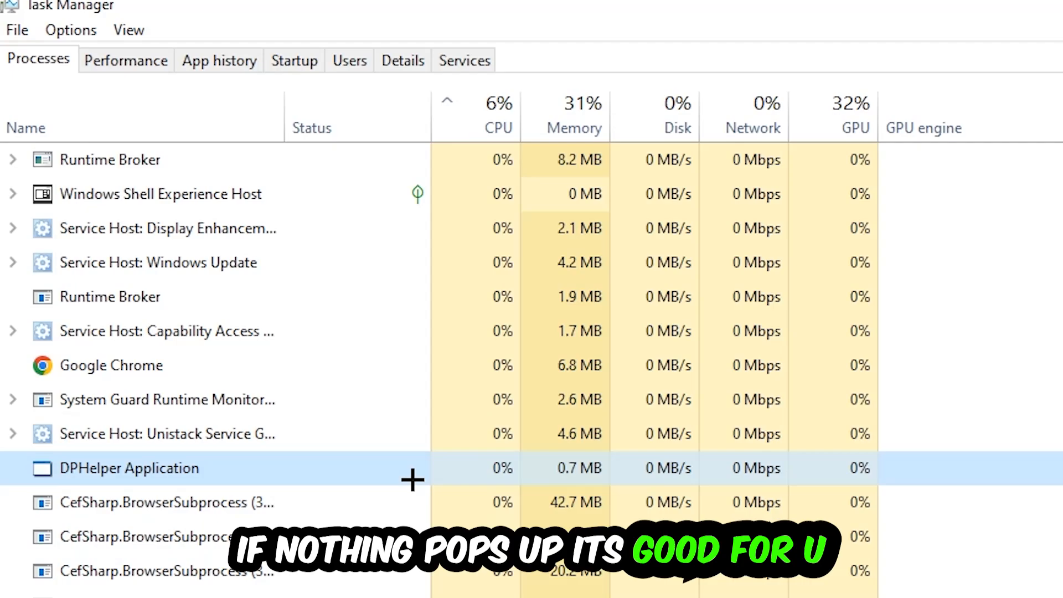
{"action": "scroll", "scroll_direction": "down", "scroll_amount": 3}
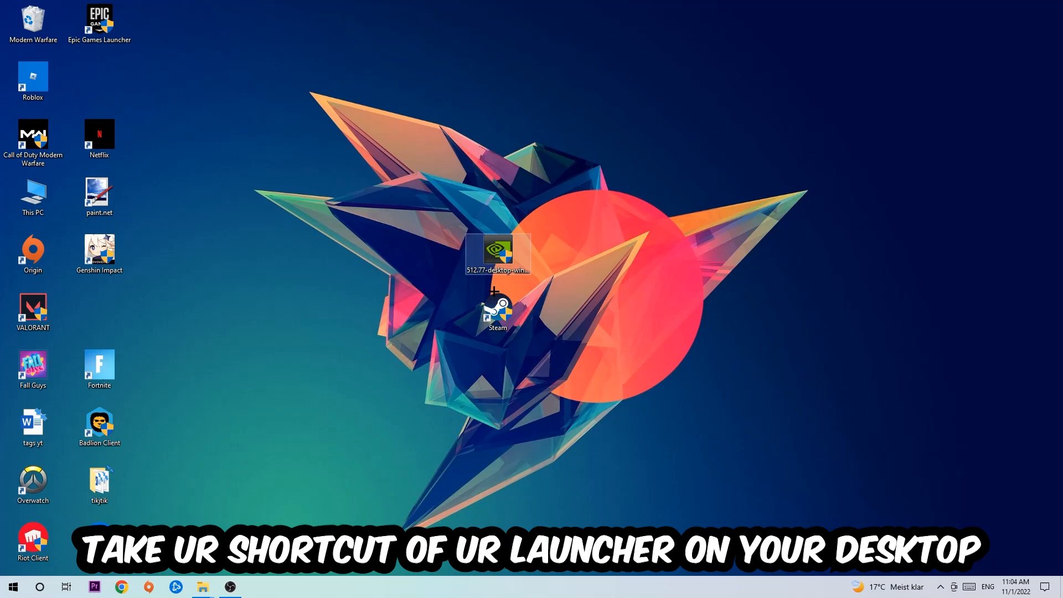
Move the Steam shortcut to the upper left of the desktop and open its Properties
{"action": "left_click_drag", "start_coordinate": [498, 308], "coordinate": [629, 195]}
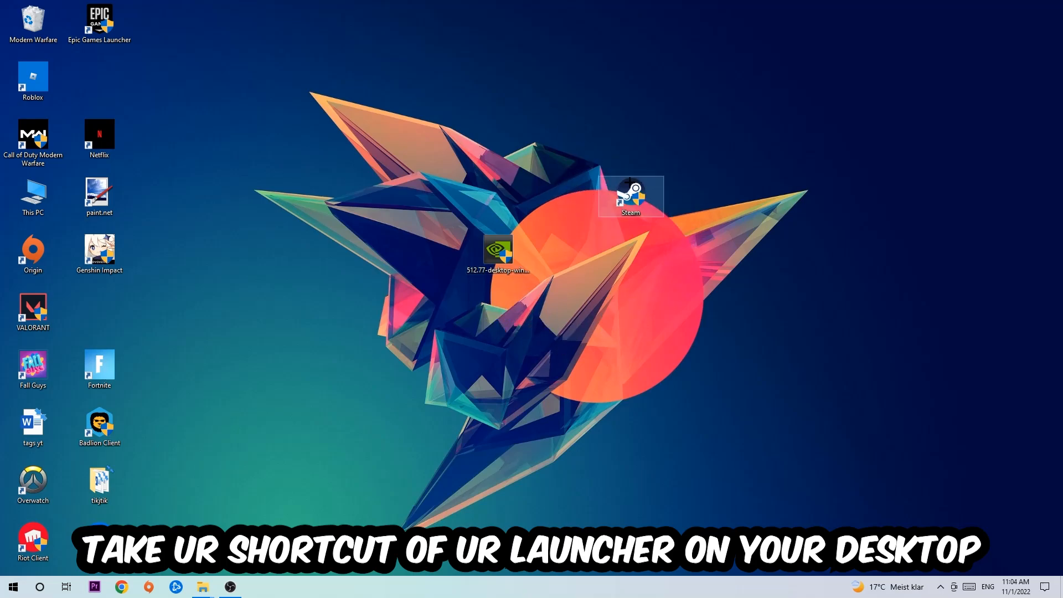
{"action": "left_click_drag", "start_coordinate": [631, 197], "coordinate": [431, 139]}
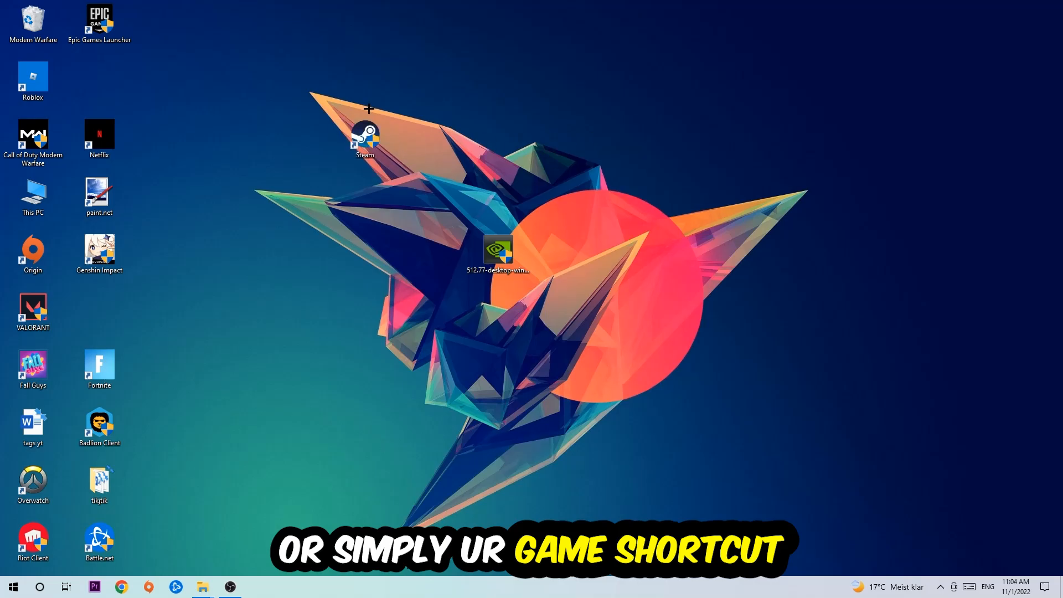
{"action": "right_click", "coordinate": [367, 135]}
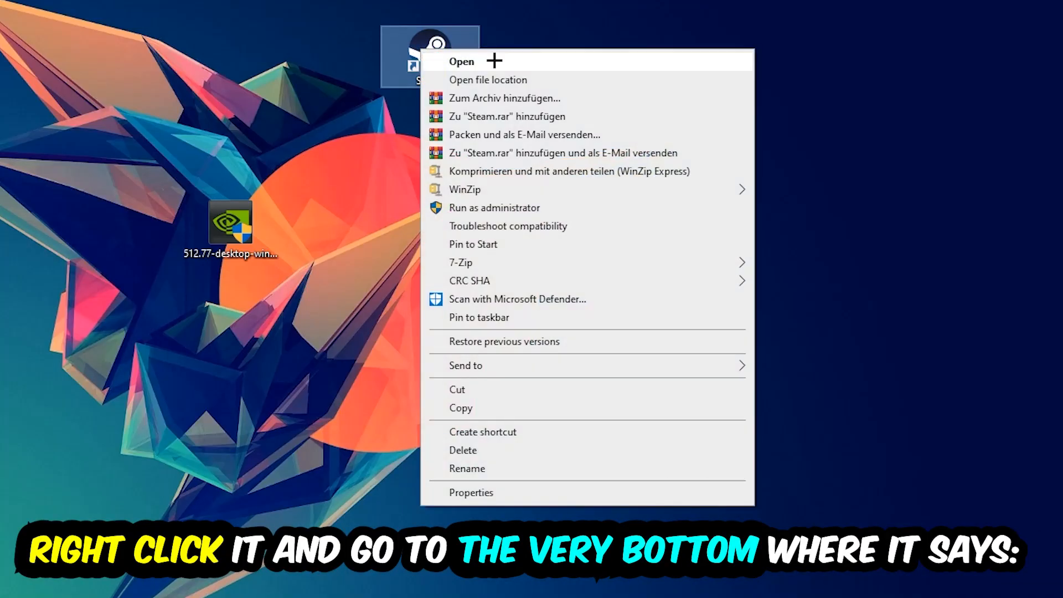
{"action": "mouse_move", "coordinate": [510, 502]}
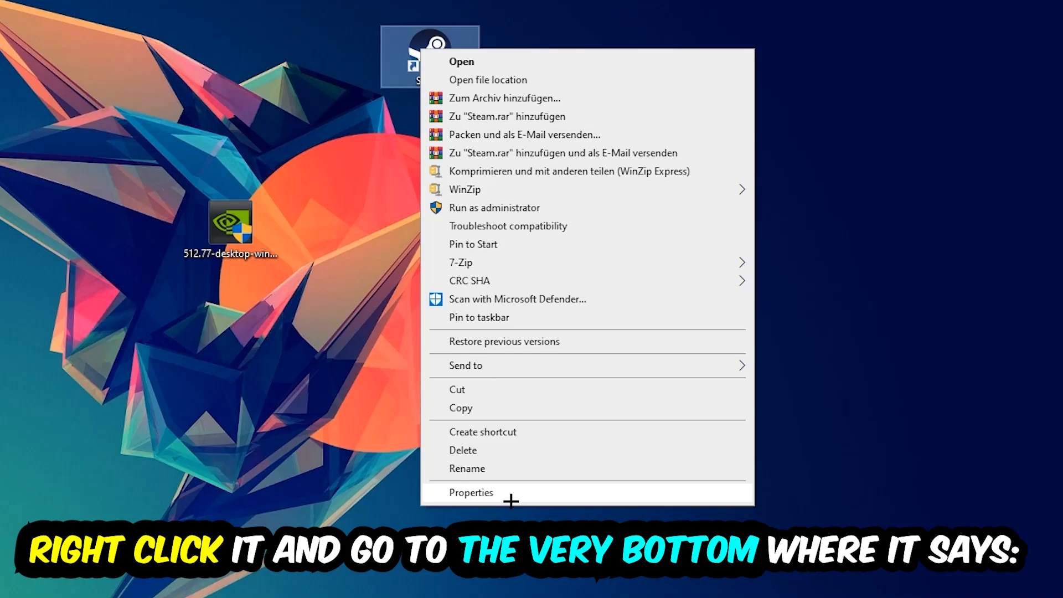
{"action": "left_click", "coordinate": [472, 492]}
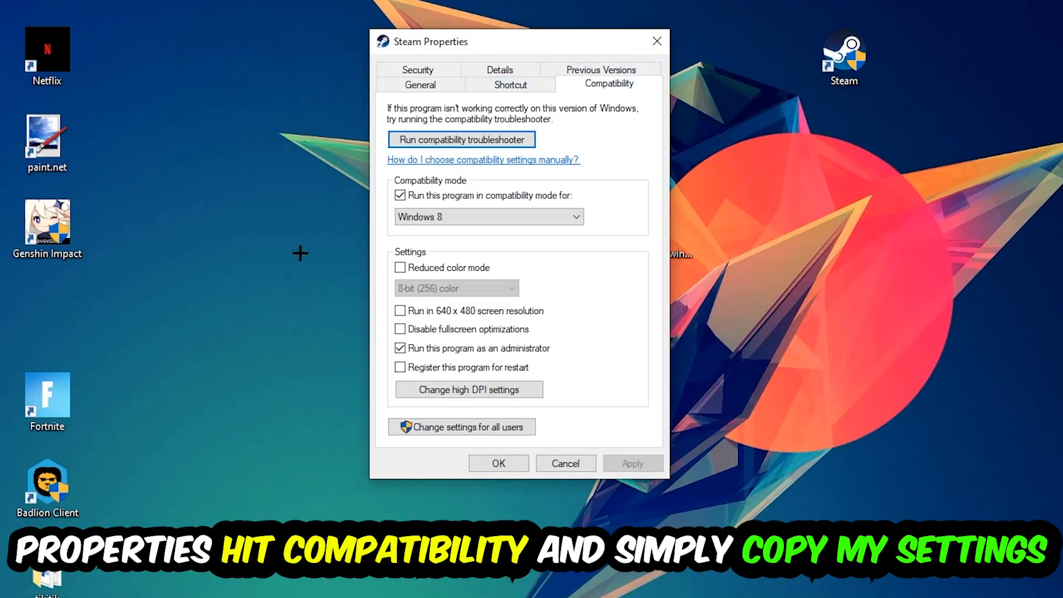
{"action": "mouse_move", "coordinate": [358, 222]}
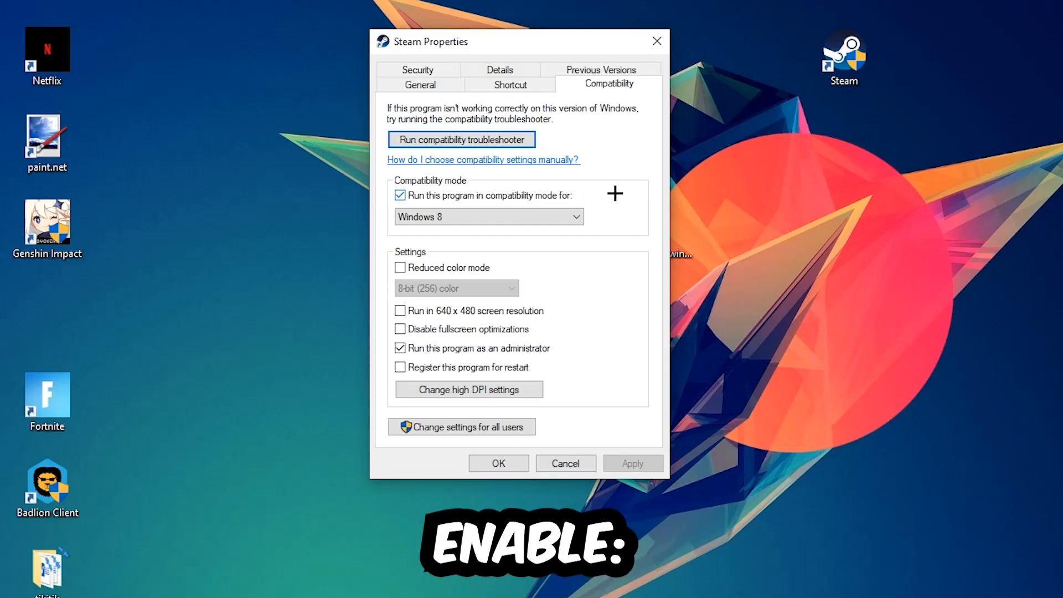
{"action": "mouse_move", "coordinate": [376, 409]}
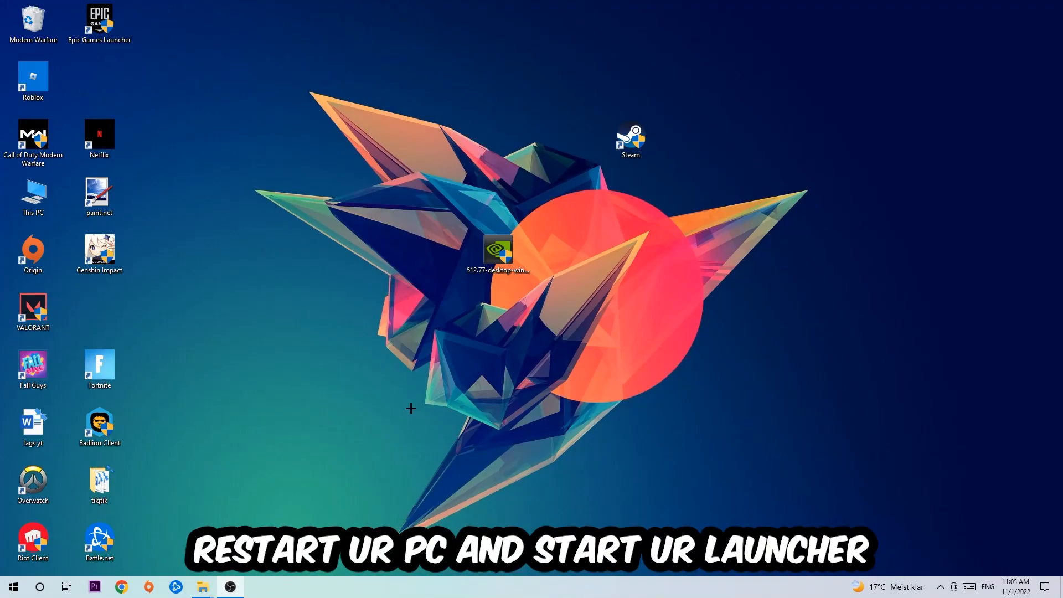
Drag the Steam shortcut toward the top centre of the desktop
{"action": "left_click_drag", "start_coordinate": [629, 140], "coordinate": [498, 138]}
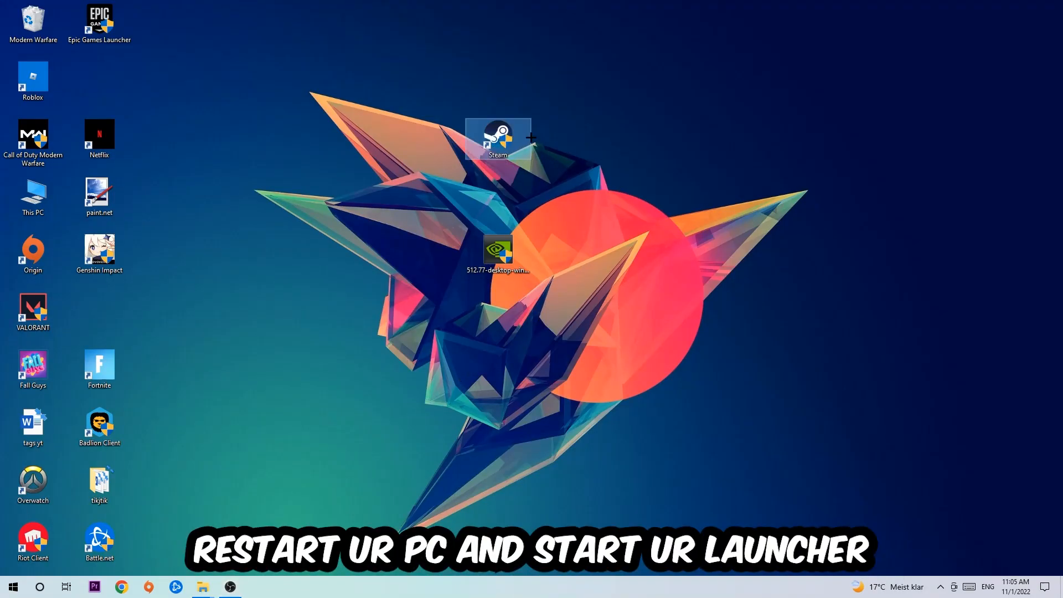